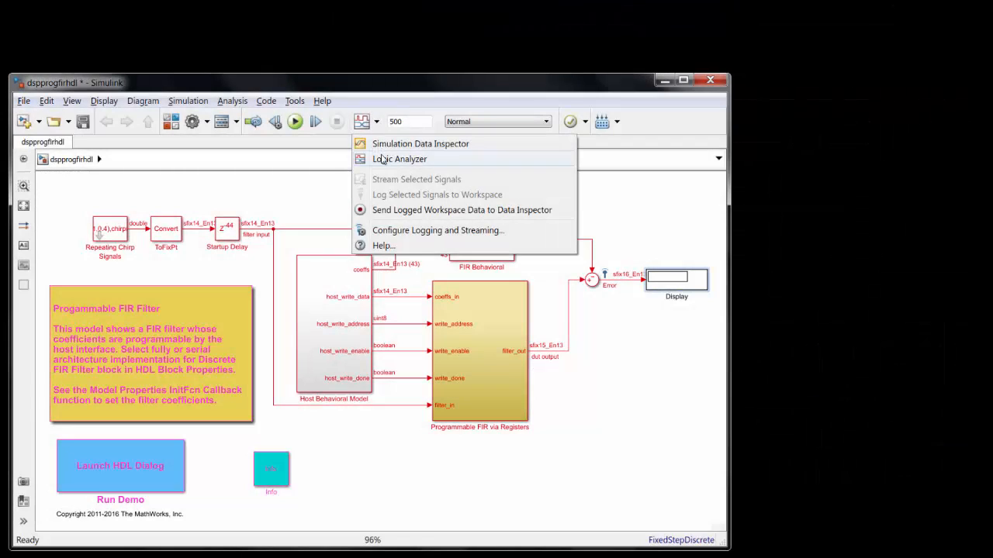
Launch the Logic Analyzer from the Simulation Data Inspector dropdown
left_click(398, 159)
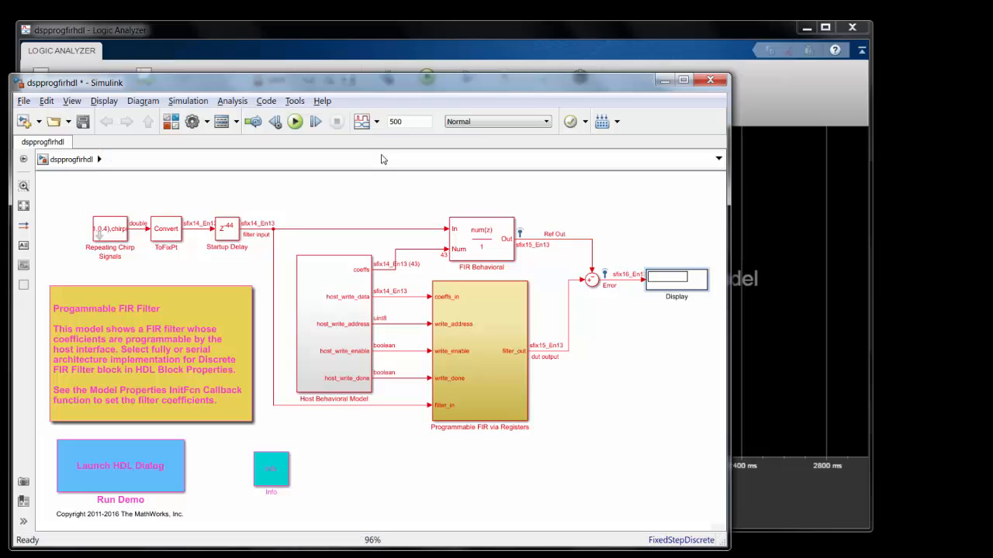
mouse_move(380, 204)
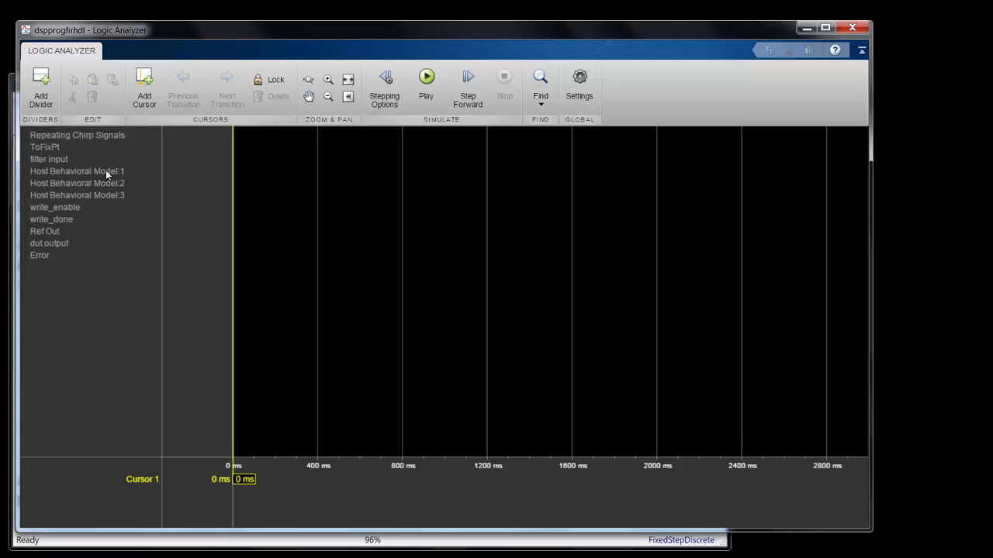
Select Host Behavioral Model:1 and work through its right-click actions
left_click(77, 171)
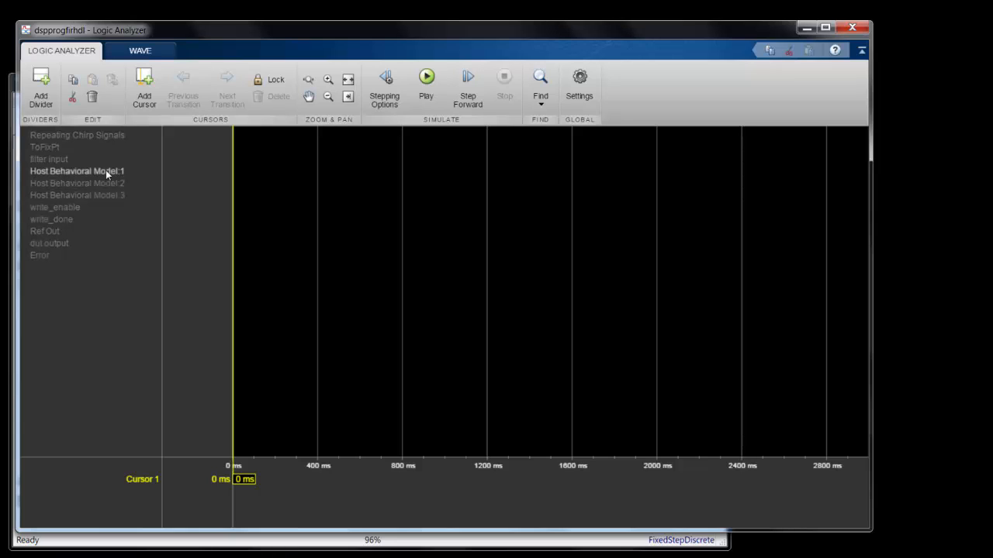
right_click(78, 171)
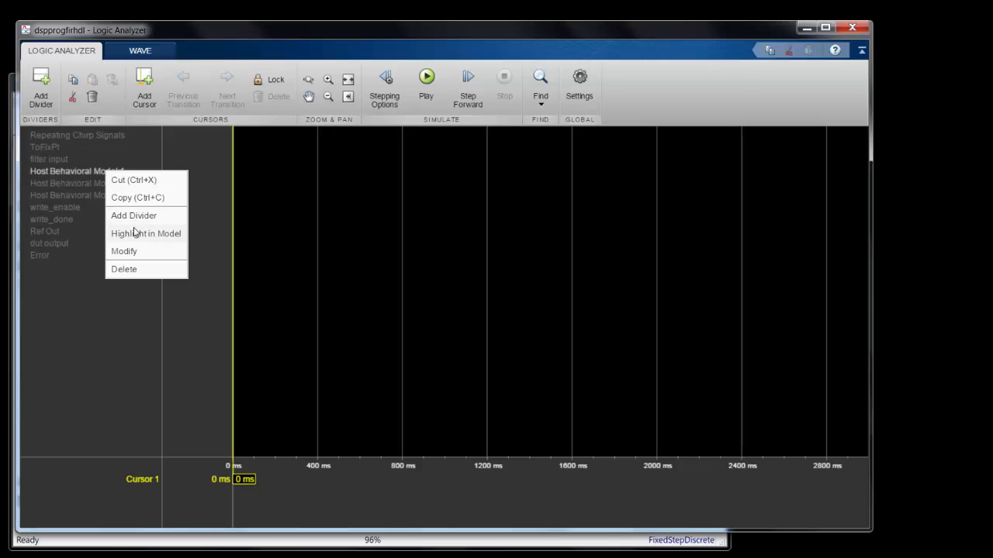
left_click(146, 233)
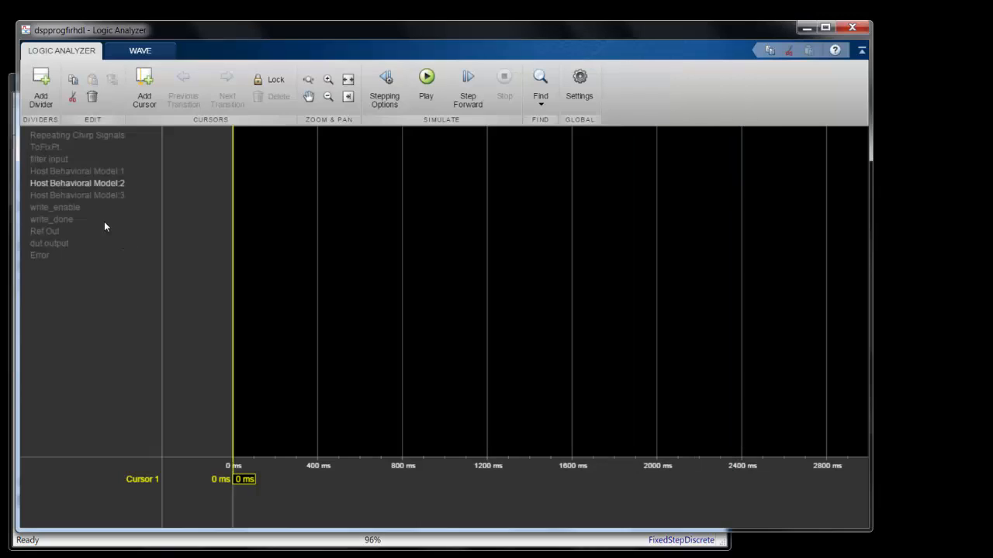
right_click(77, 195)
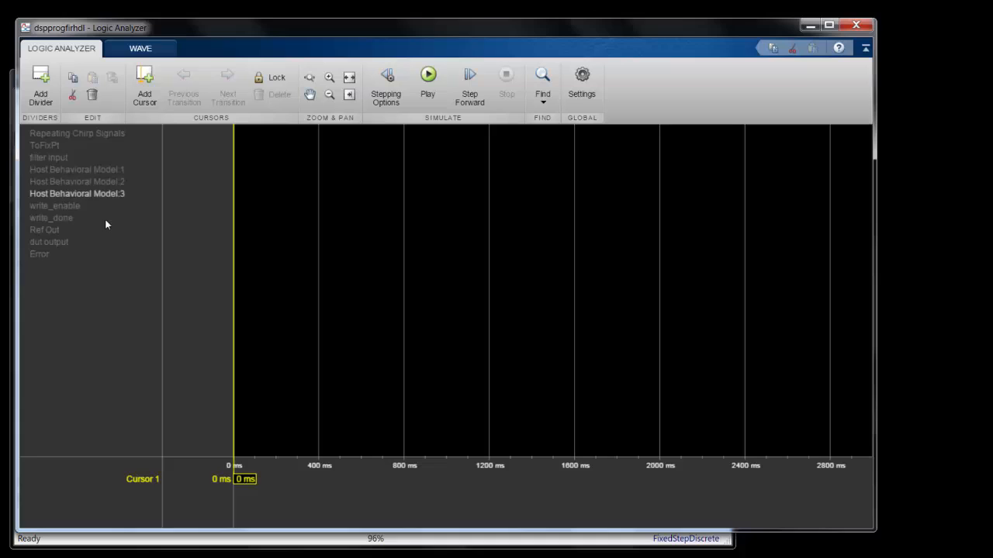
Delete the Host Behavioral Model:3 and Host Behavioral Model:2 signals
right_click(106, 224)
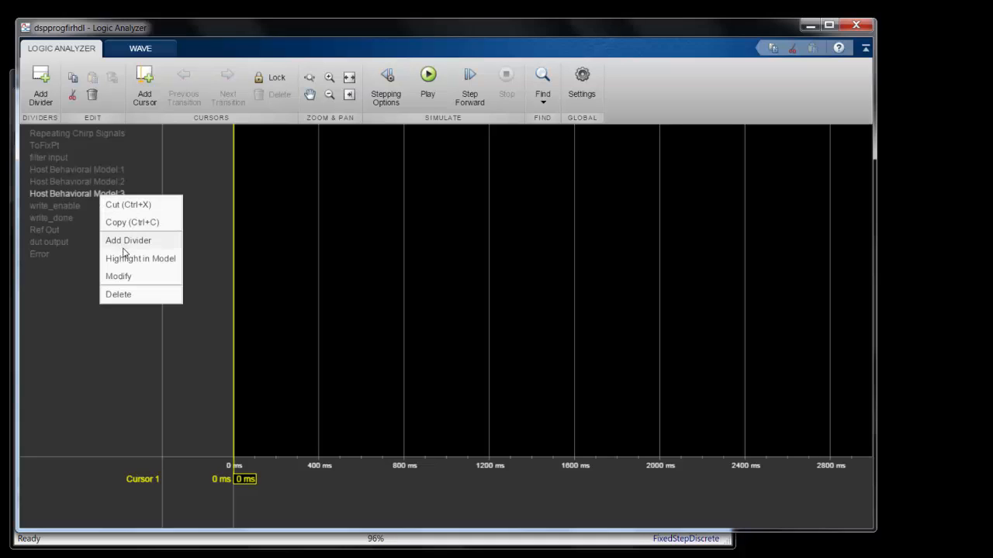
left_click(119, 294)
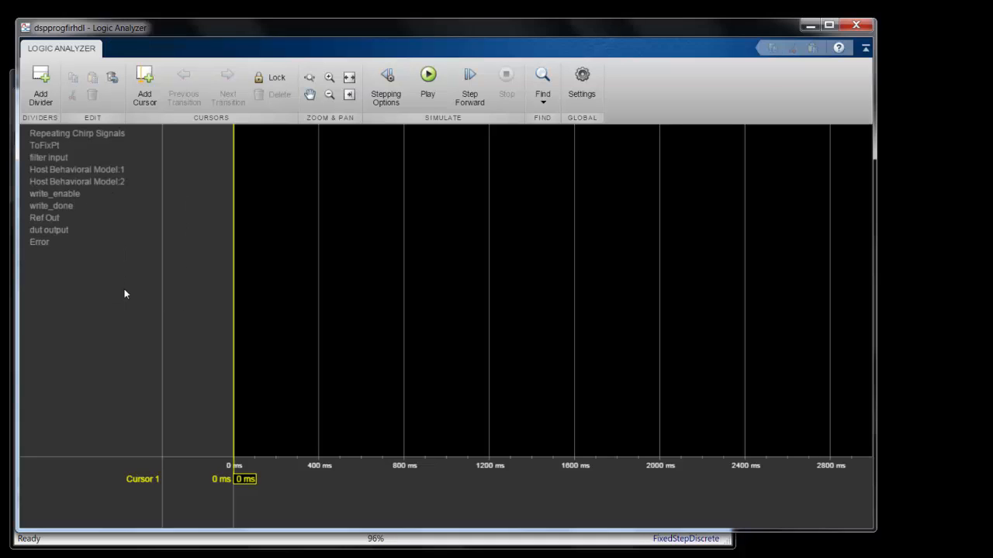
right_click(77, 182)
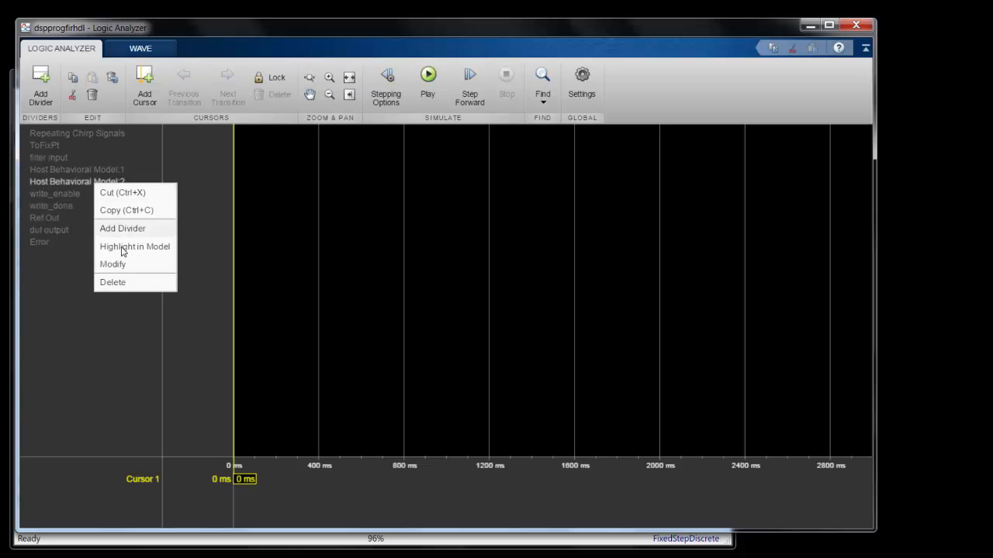
left_click(135, 247)
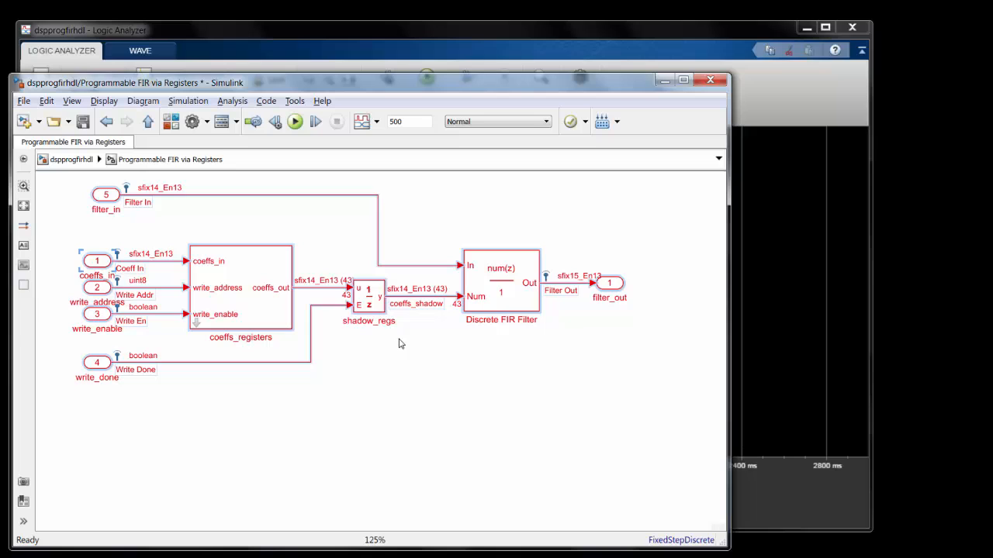
Log the Programmable FIR via Registers signals, Coeff In through Filter Out
right_click(401, 343)
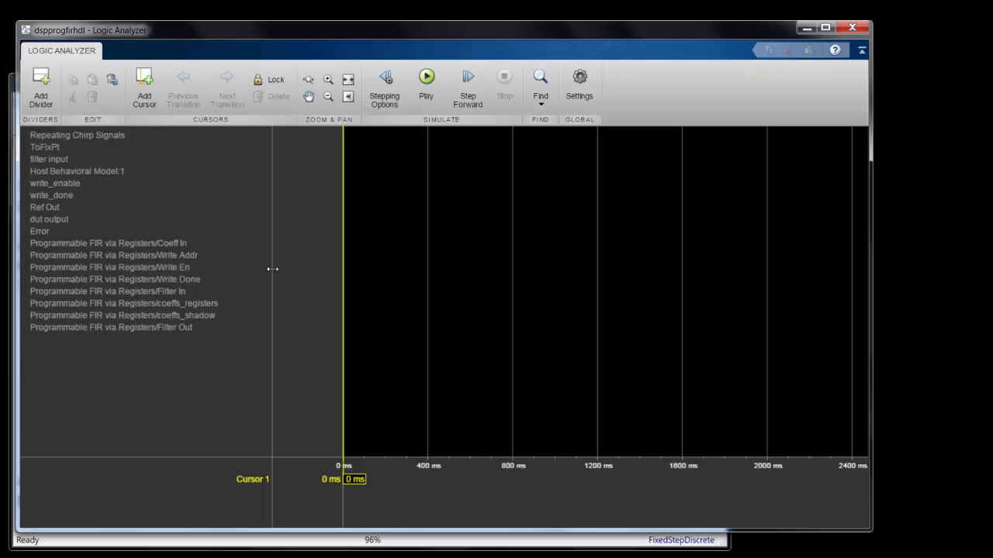
Add a DUT divider above Coeff In and an Outputs divider holding Ref Out, dut output, Error
left_click(579, 76)
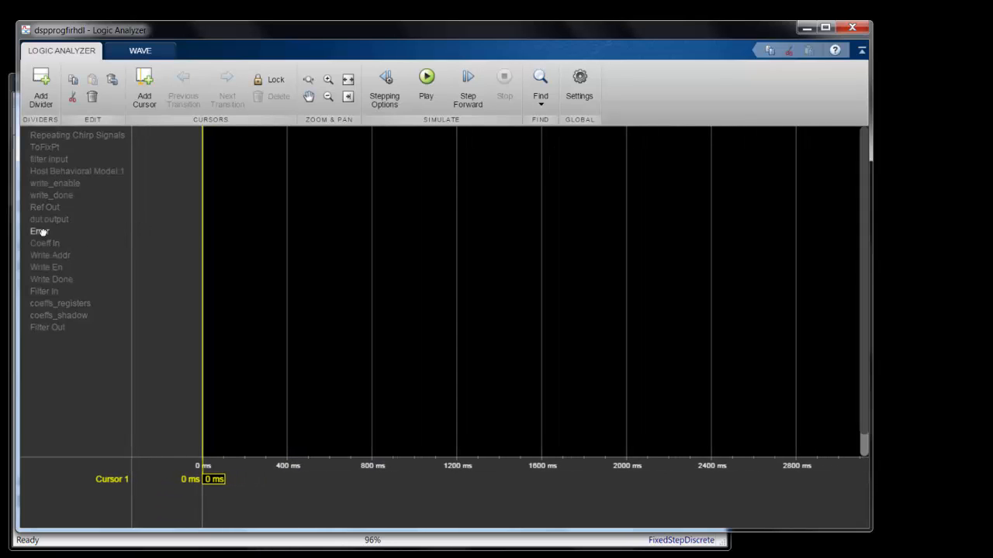
left_click(40, 82)
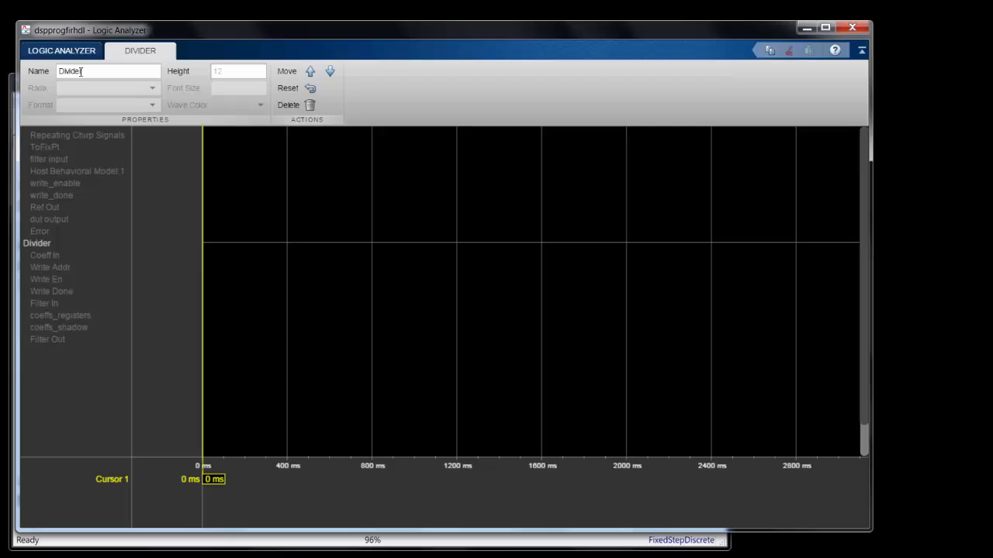
right_click(44, 339)
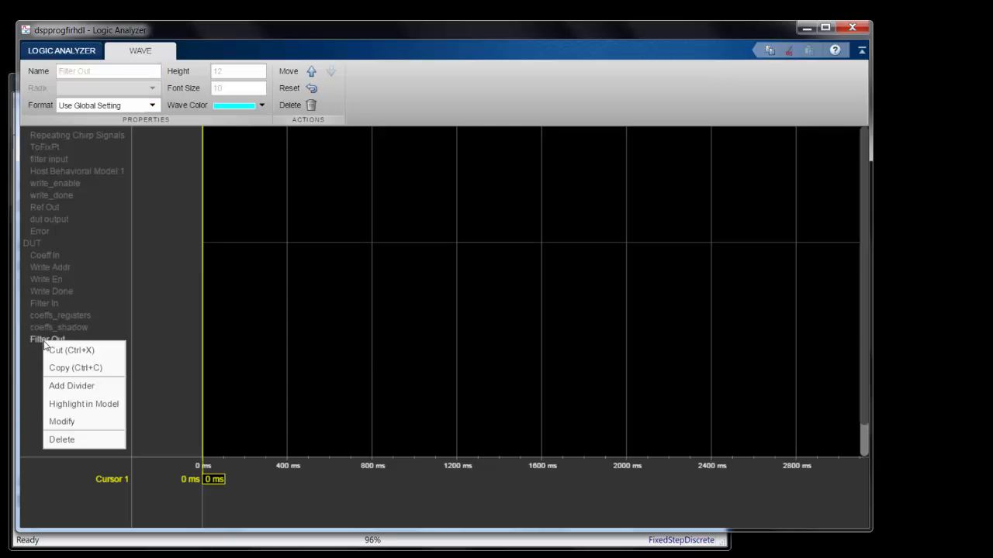
left_click(66, 386)
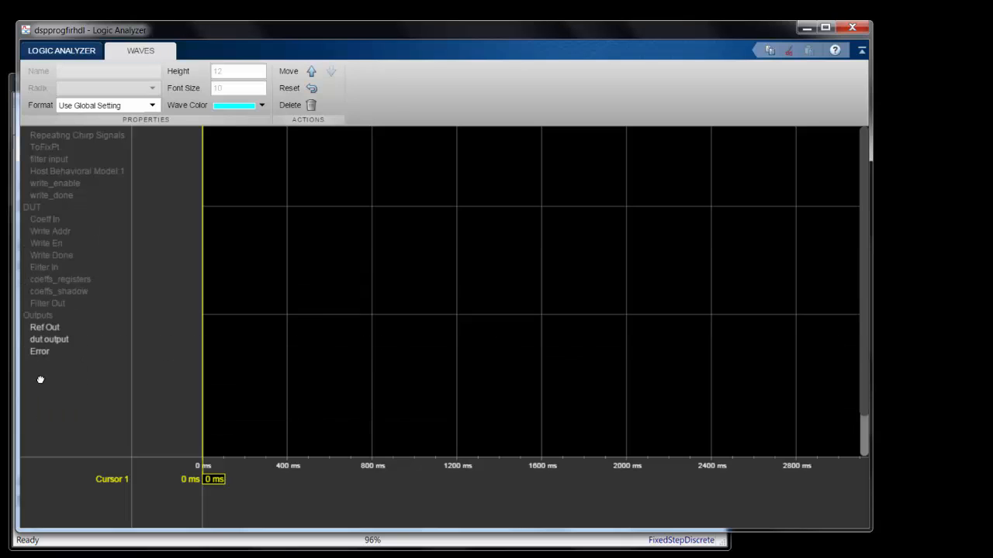
left_click(70, 51)
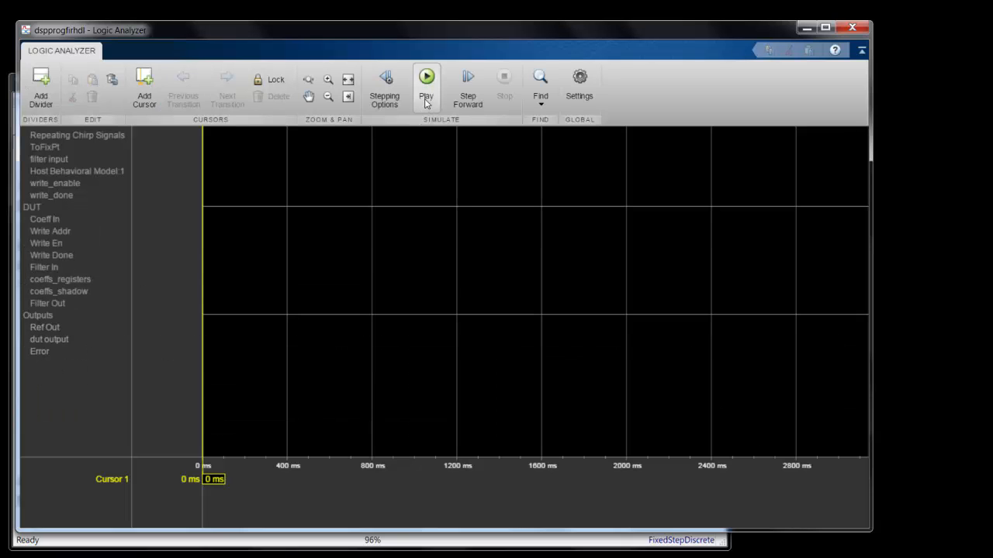
Run the simulation to 500 s and expand coeffs into its coefficient elements
left_click(426, 76)
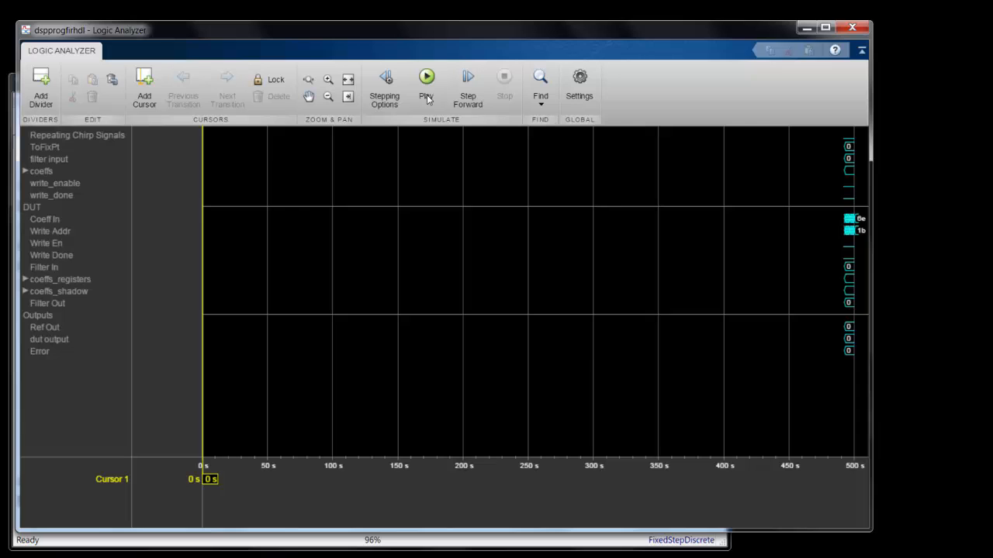
left_click(427, 76)
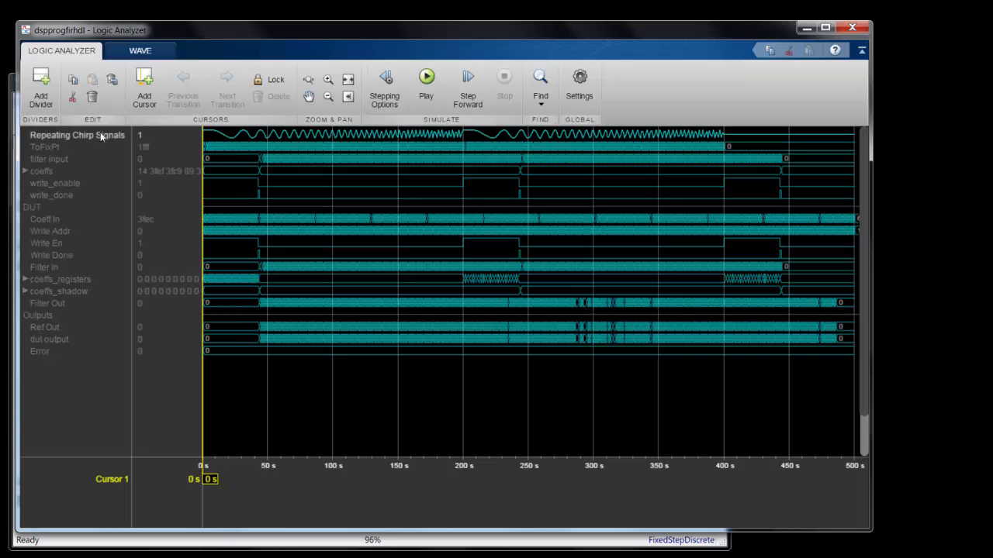
left_click(48, 159)
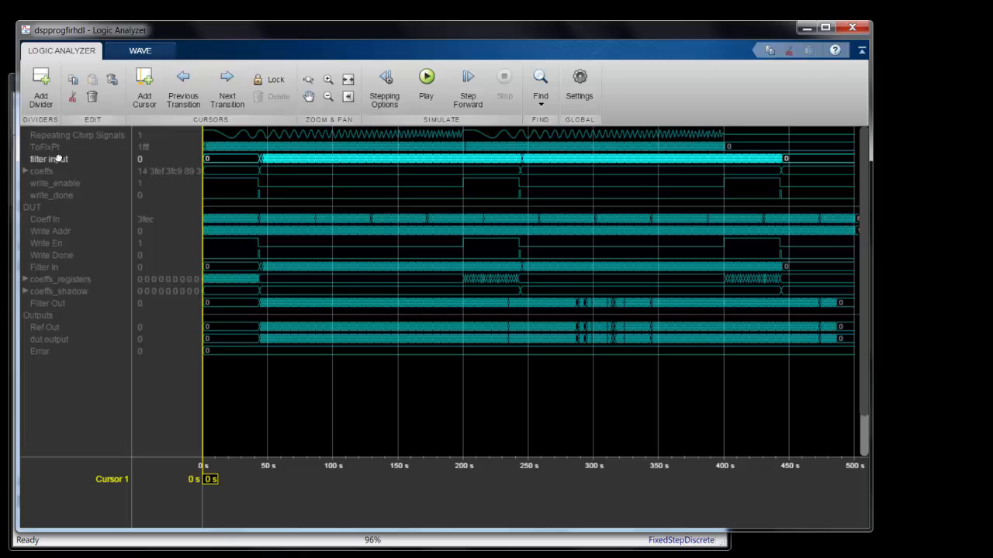
left_click(26, 167)
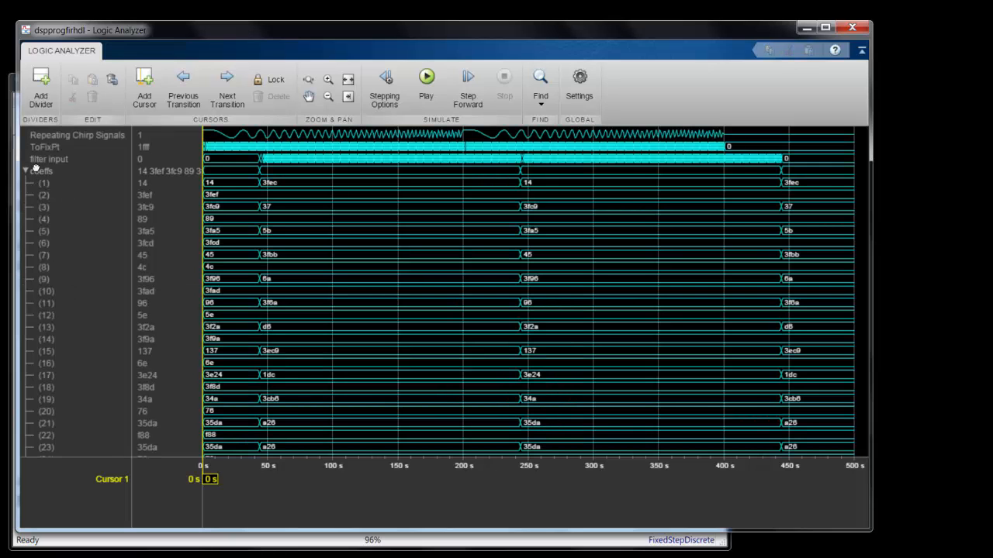
Collapse coeffs, zoom into an early stretch, then fit the full 0–500 s run
left_click(23, 171)
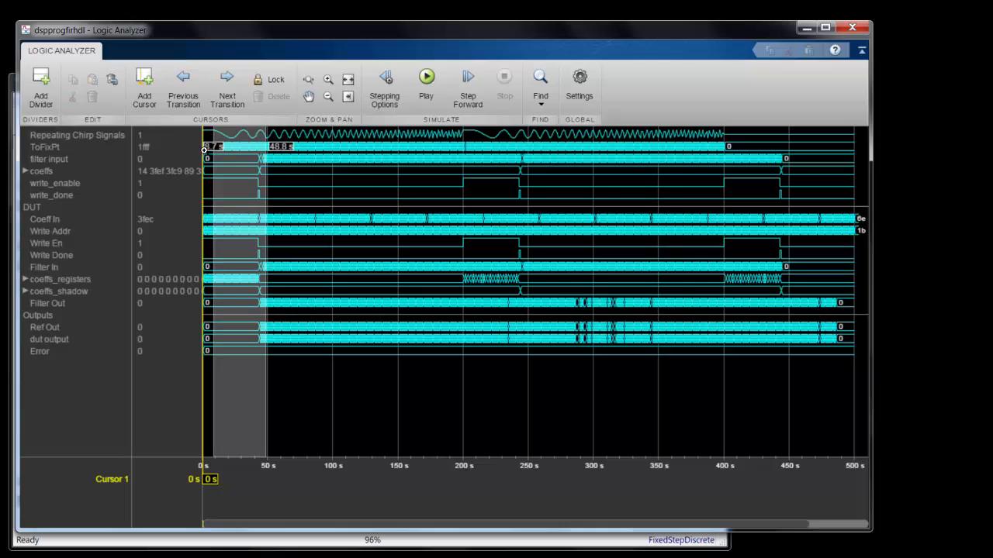
left_click(330, 79)
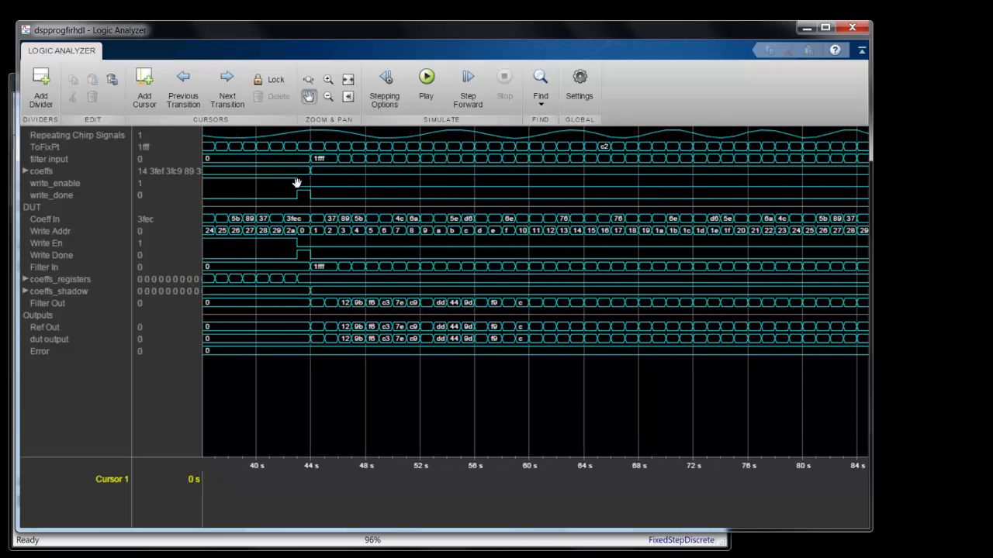
left_click(347, 80)
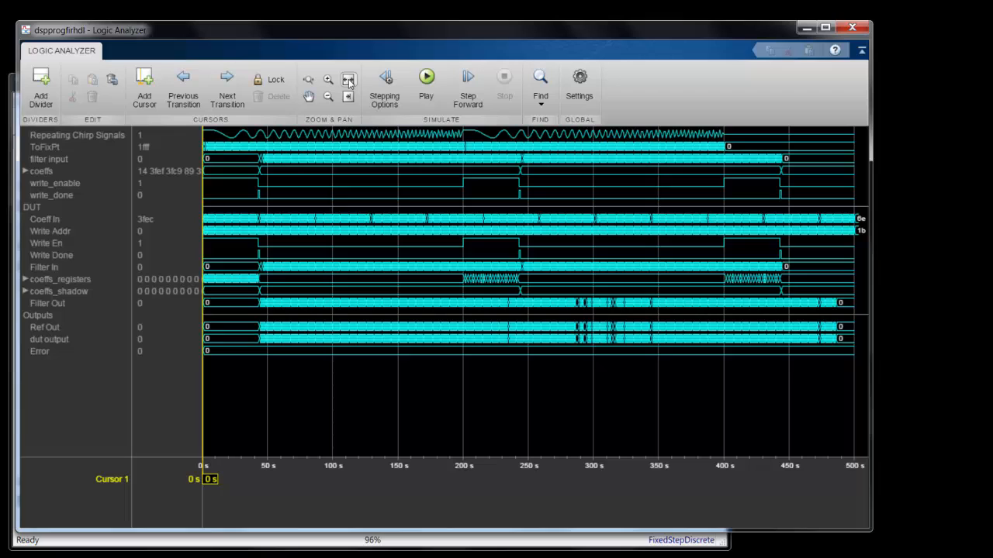
mouse_move(461, 244)
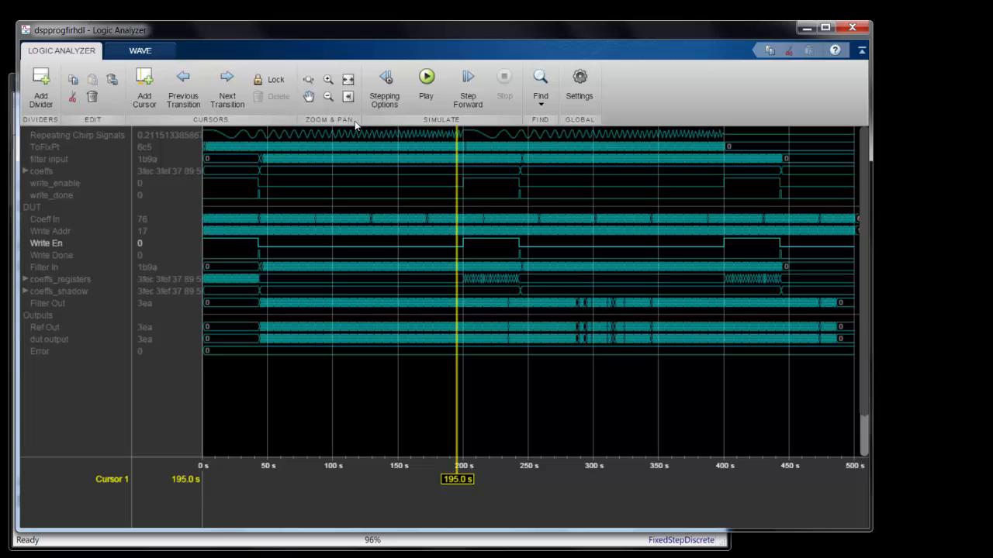
Jump Cursor 1 to the next transition and add a second cursor, marking 401 s and 444 s
left_click(225, 86)
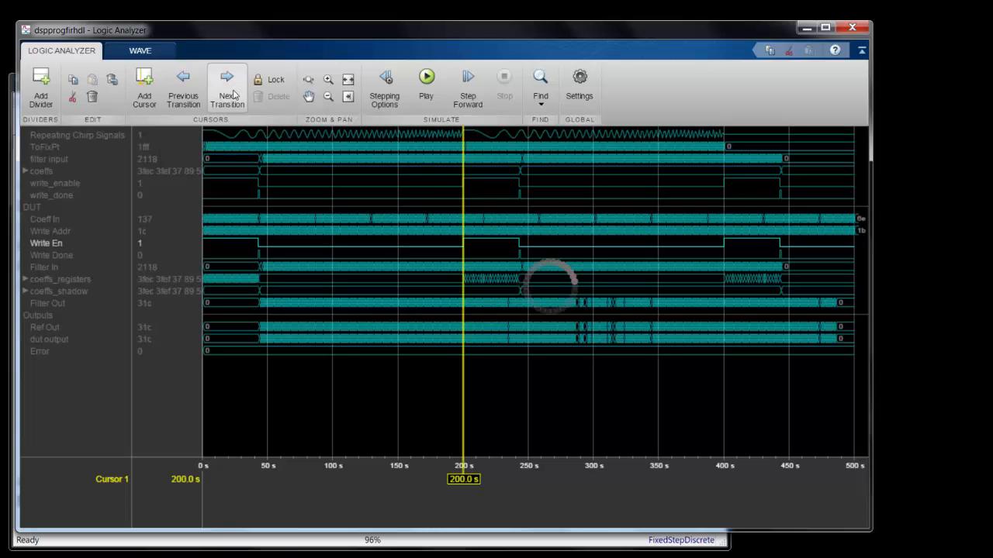
mouse_move(515, 239)
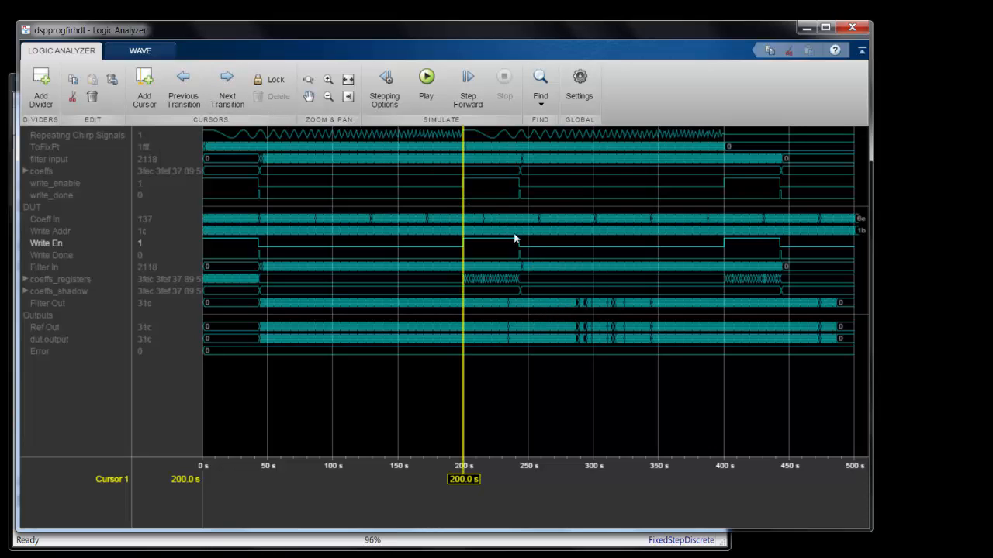
right_click(516, 239)
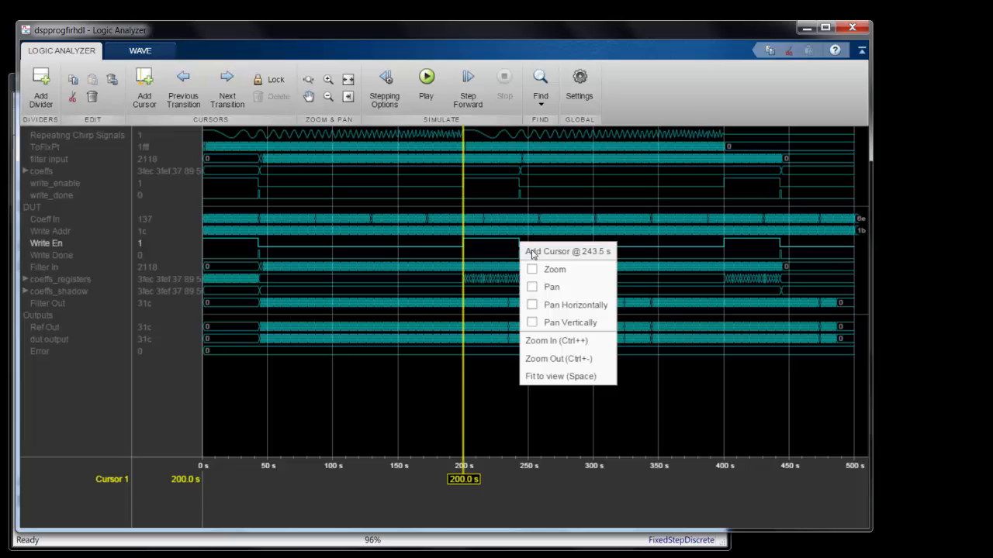
left_click(551, 251)
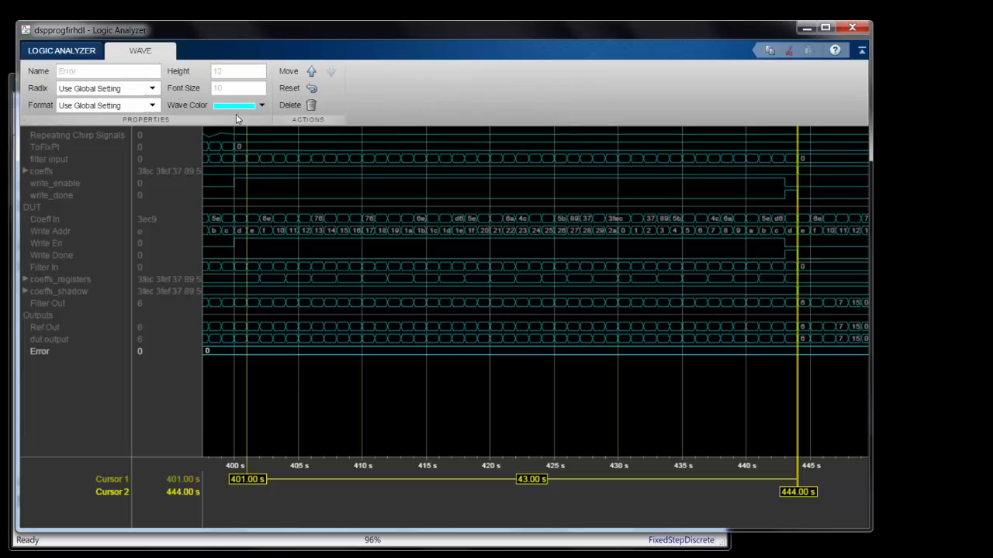
Recolor the Error waveform magenta and close the Simulink model
left_click(262, 104)
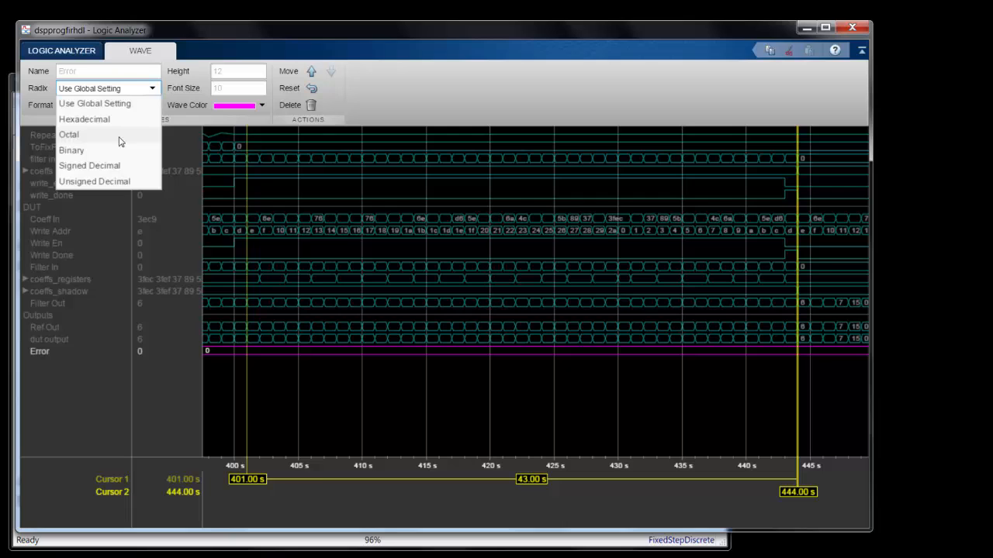
left_click(88, 164)
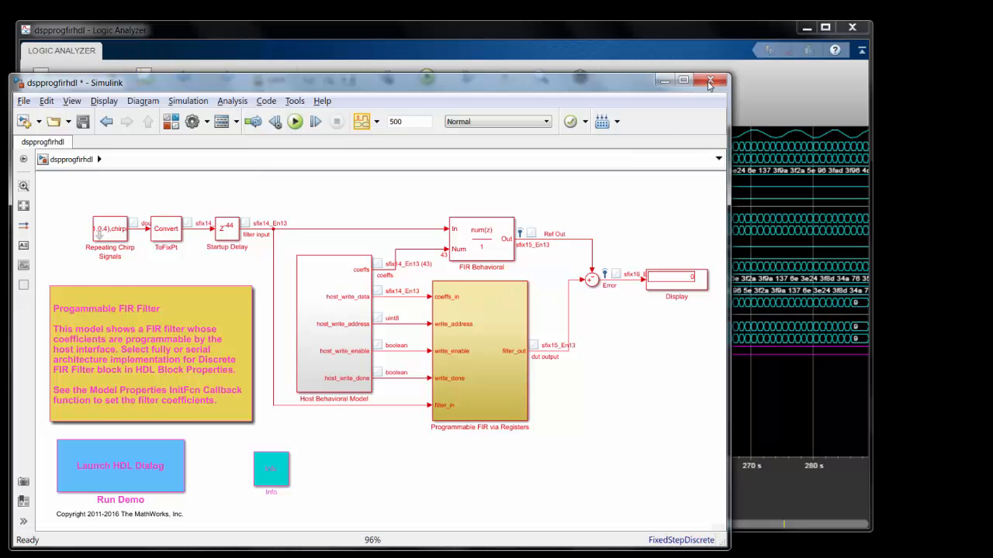
left_click(709, 80)
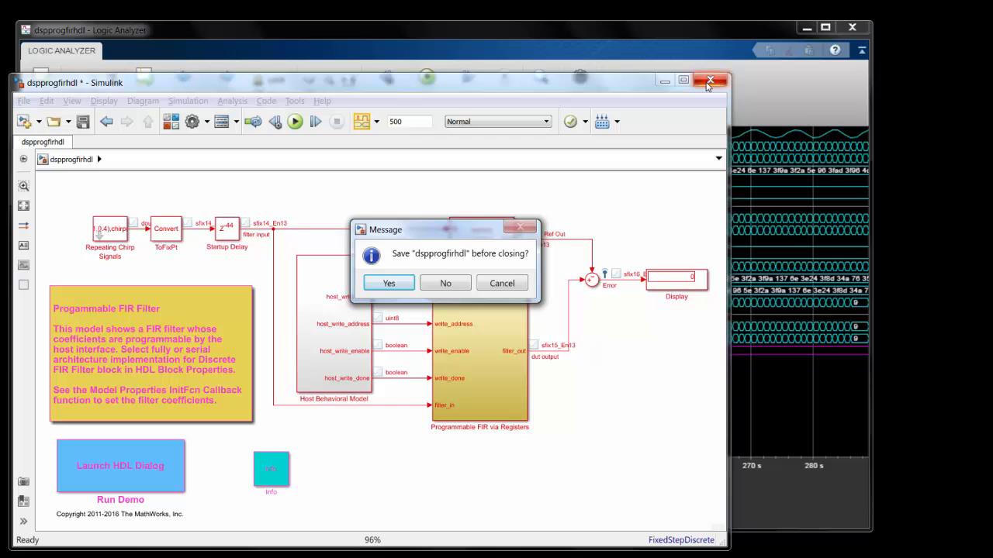